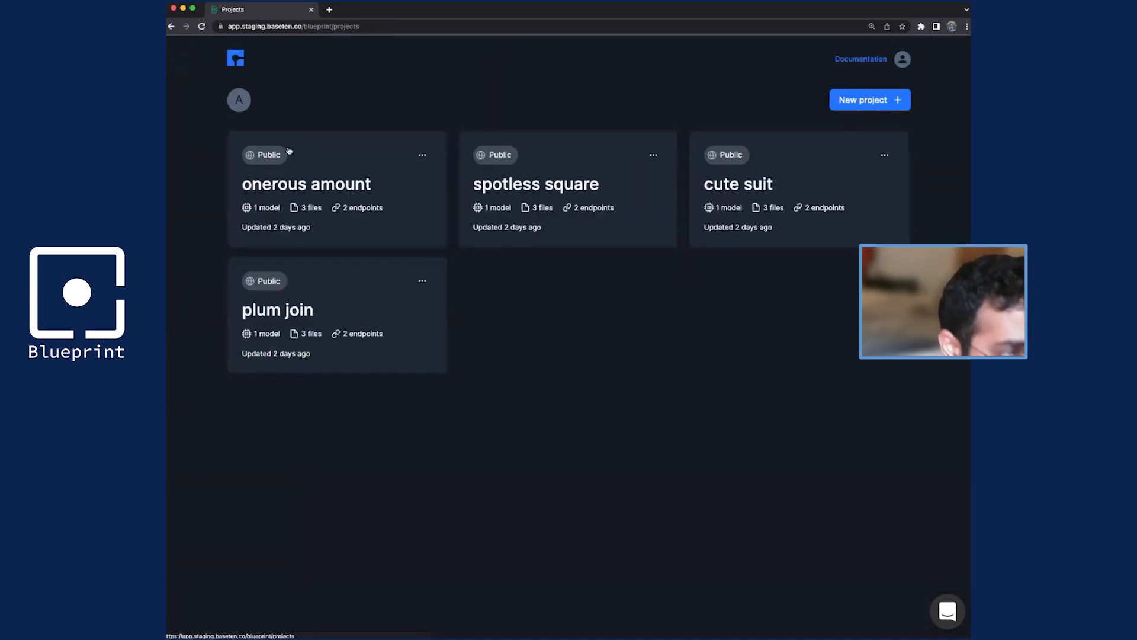
mouse_move(484, 118)
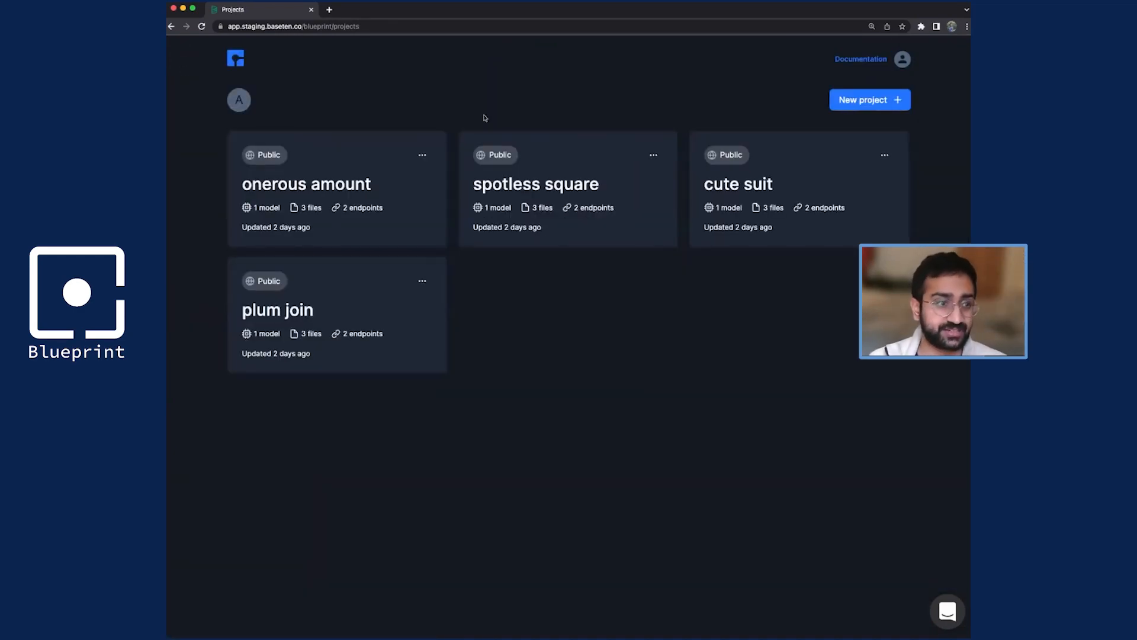
- Open the 'plum join' project from the Projects page
click(277, 310)
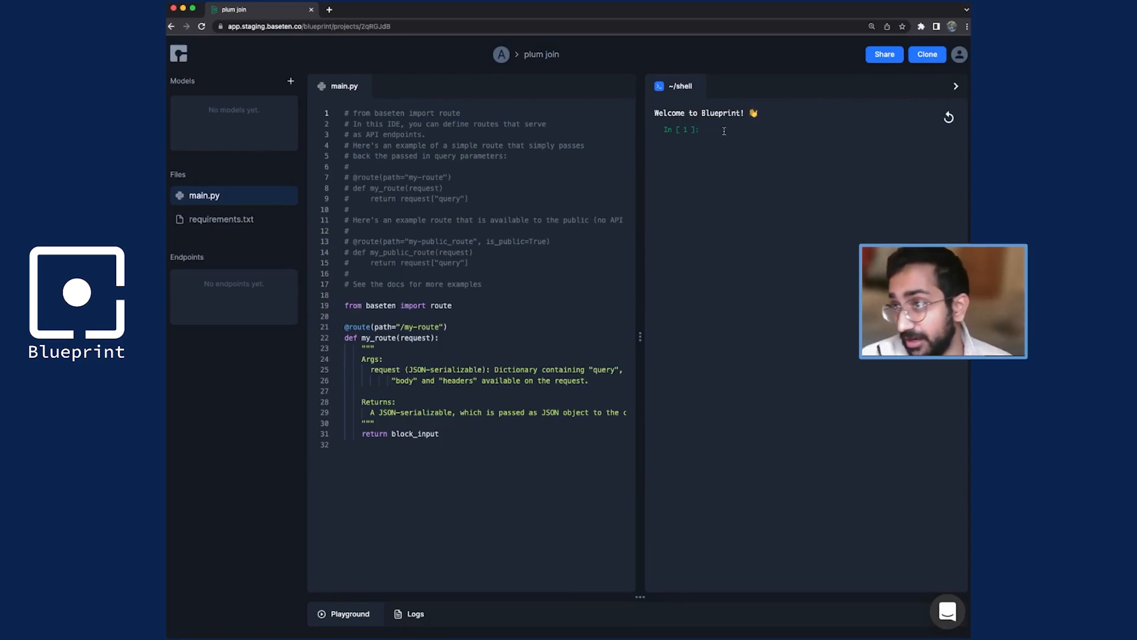
- In the shell, import baseten and FlanT5 from baseten.models, and create model = FlanT5()
click(711, 129)
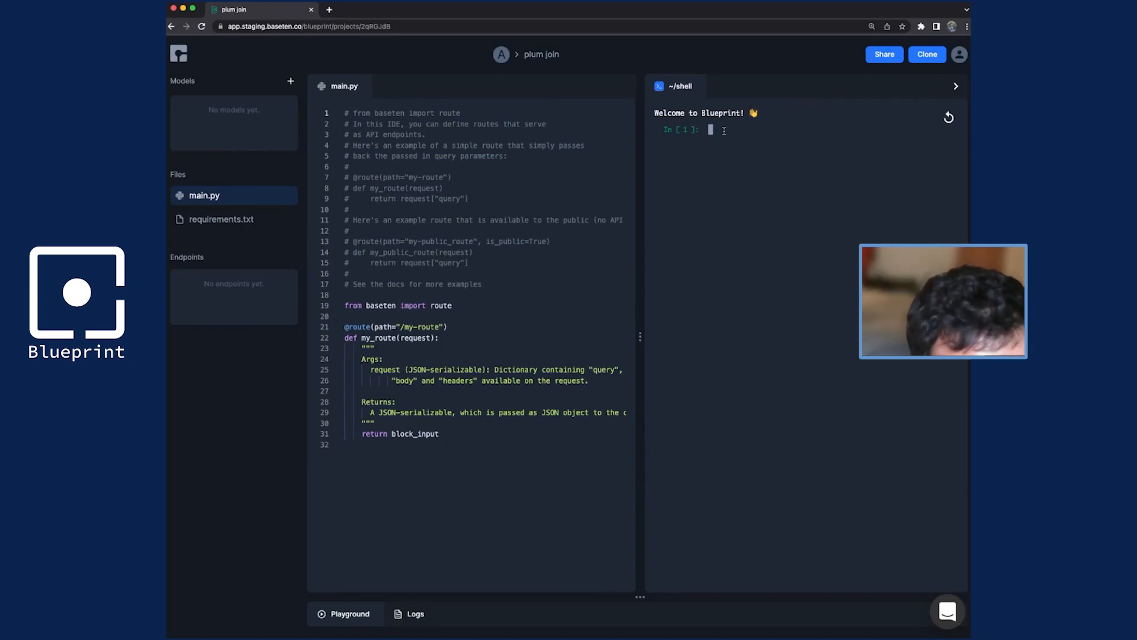
text(import baseten)
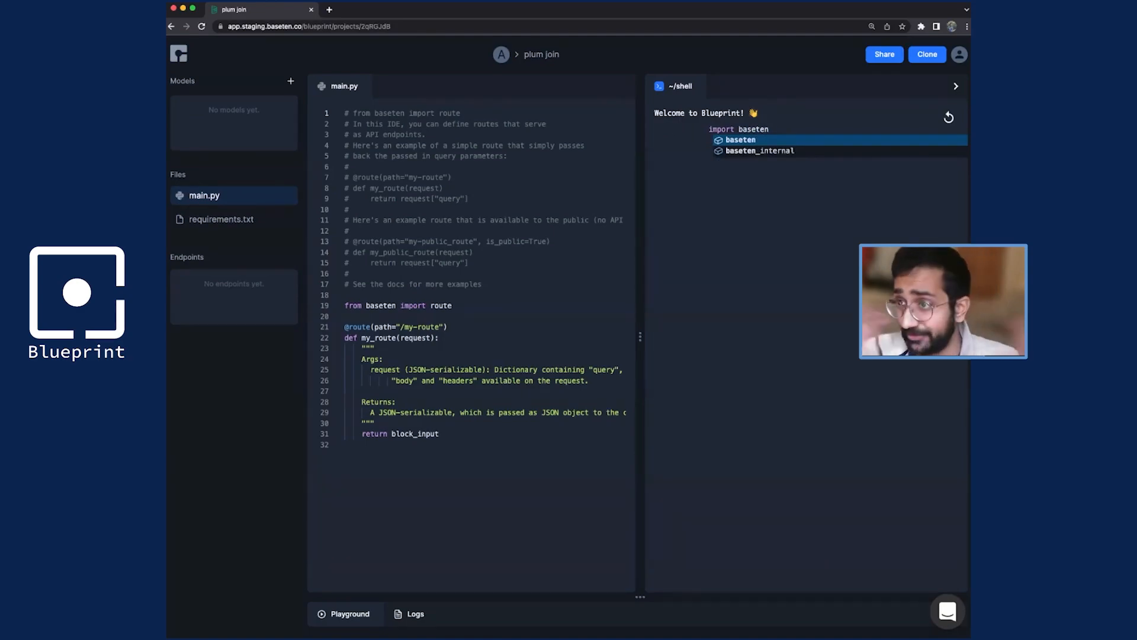
key(Enter)
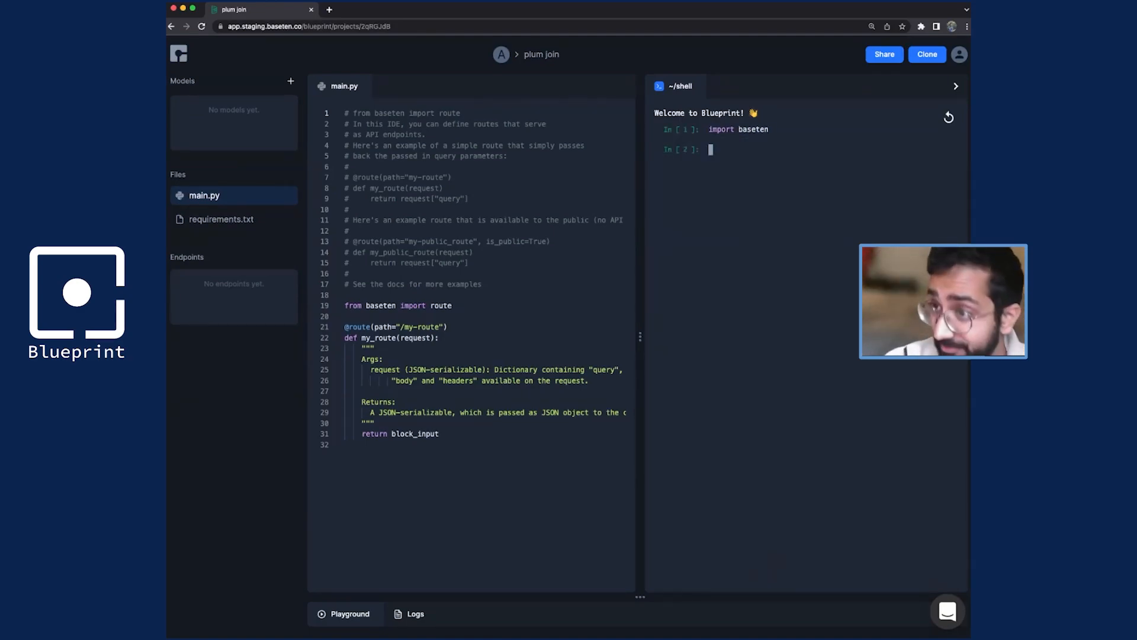
text(from baseten.models)
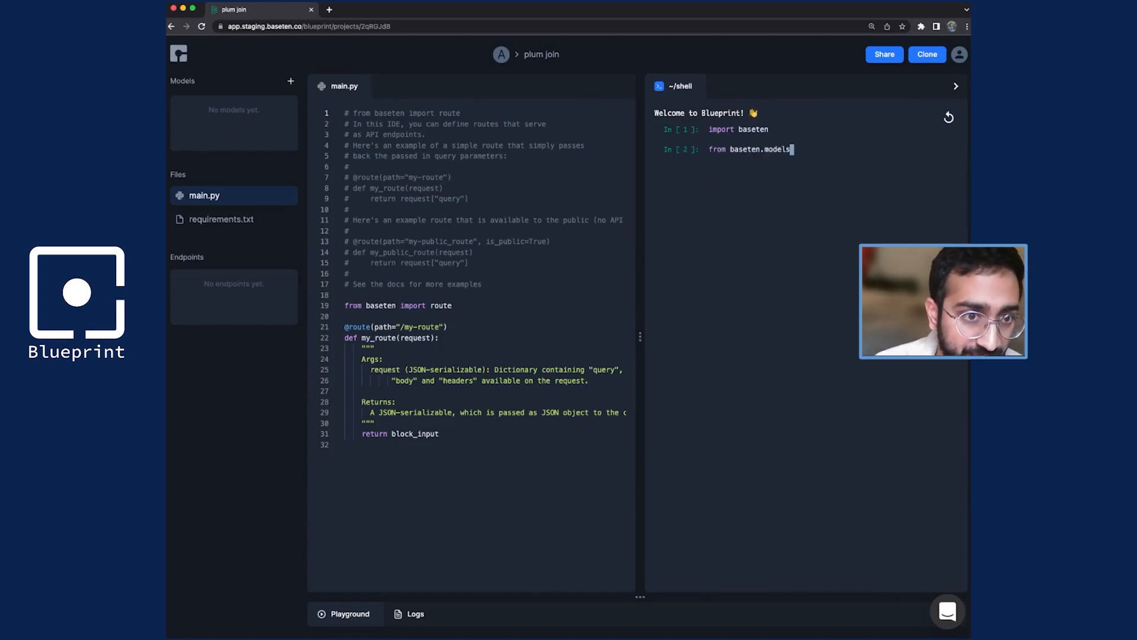
text(.flan_t5)
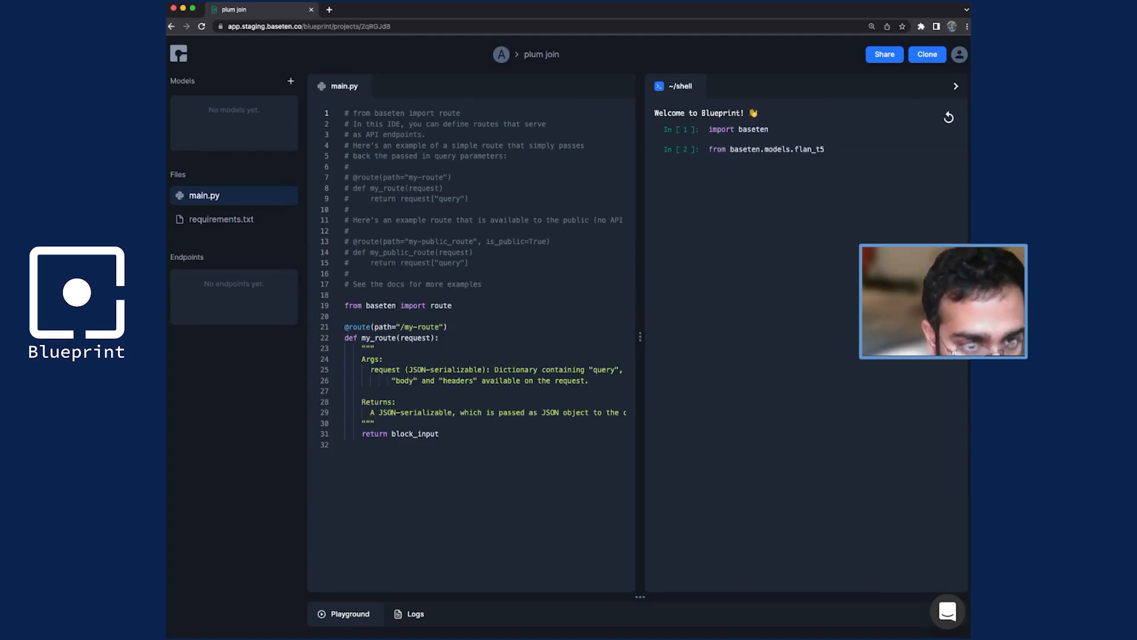
text(import)
text(model = )
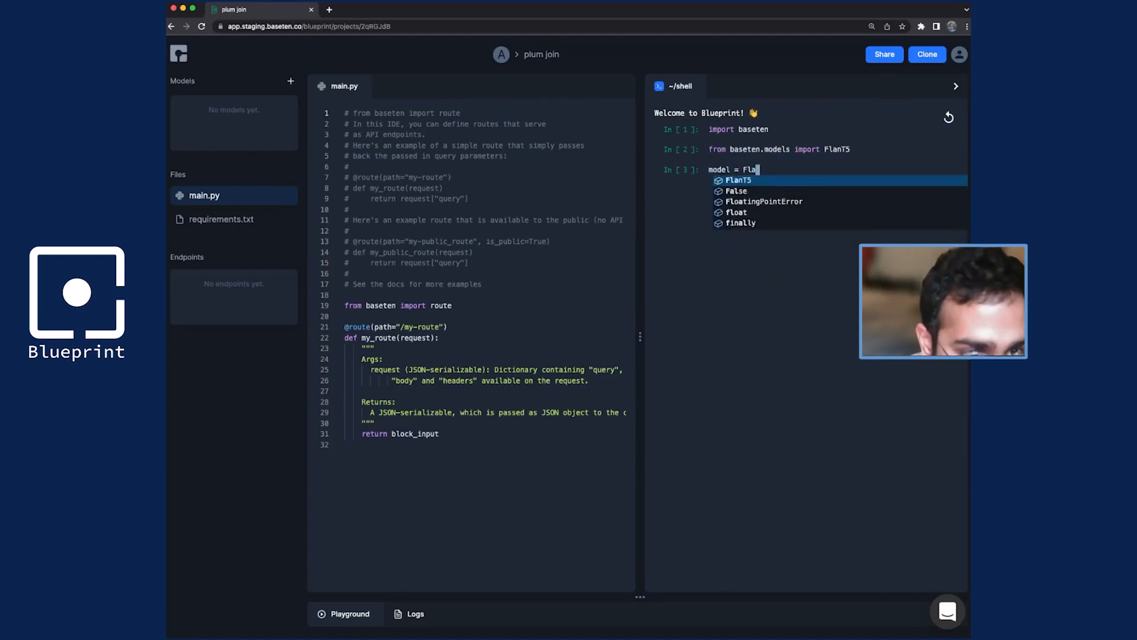
text(FlanT5()
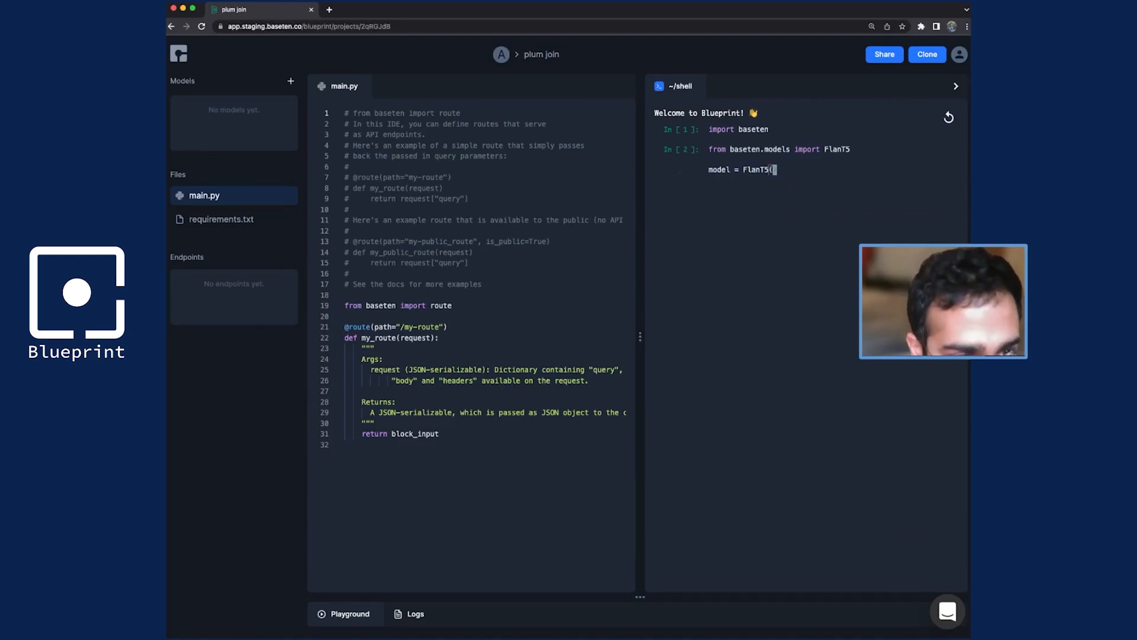
key(Enter)
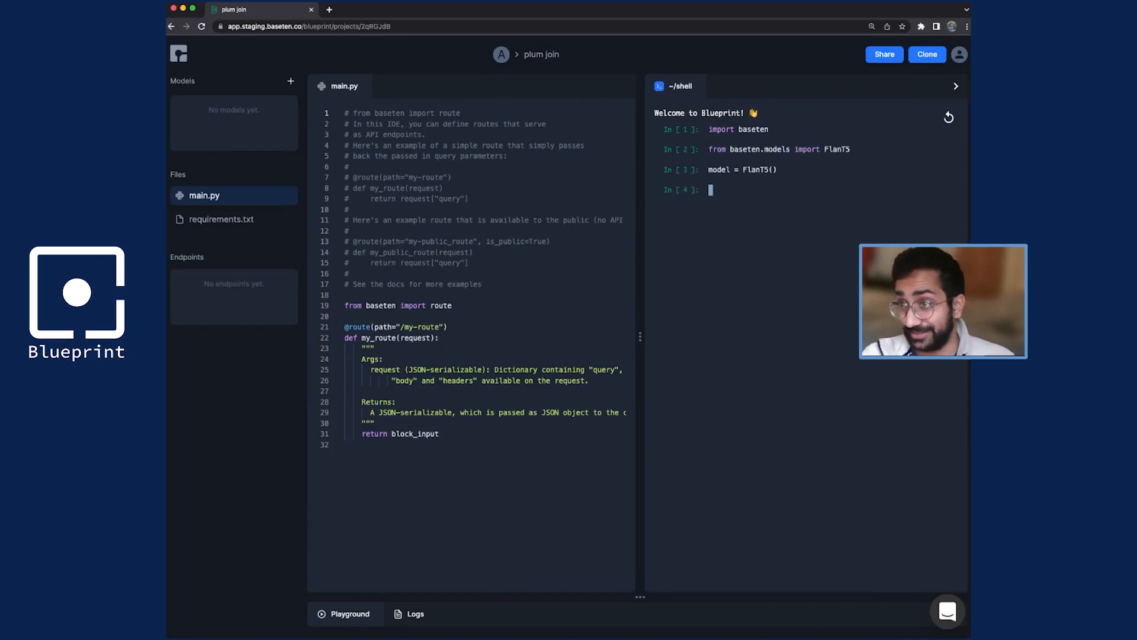
- Ask the model the sentiment of 'I hate this restaurant', getting 'negative'
text(model(""))
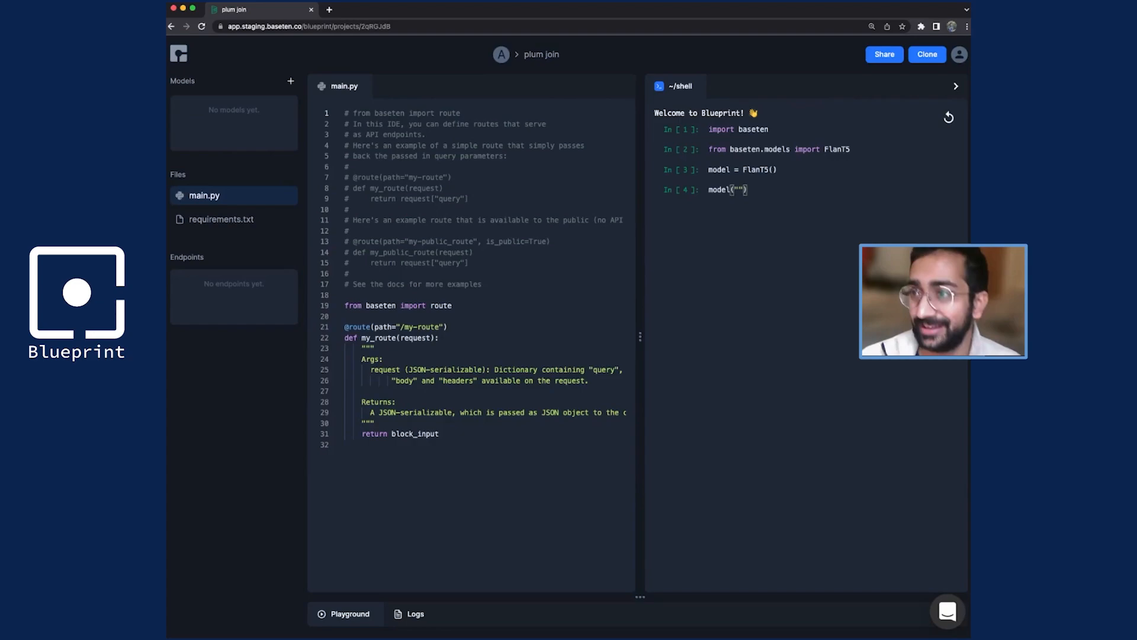
text("What is the se)
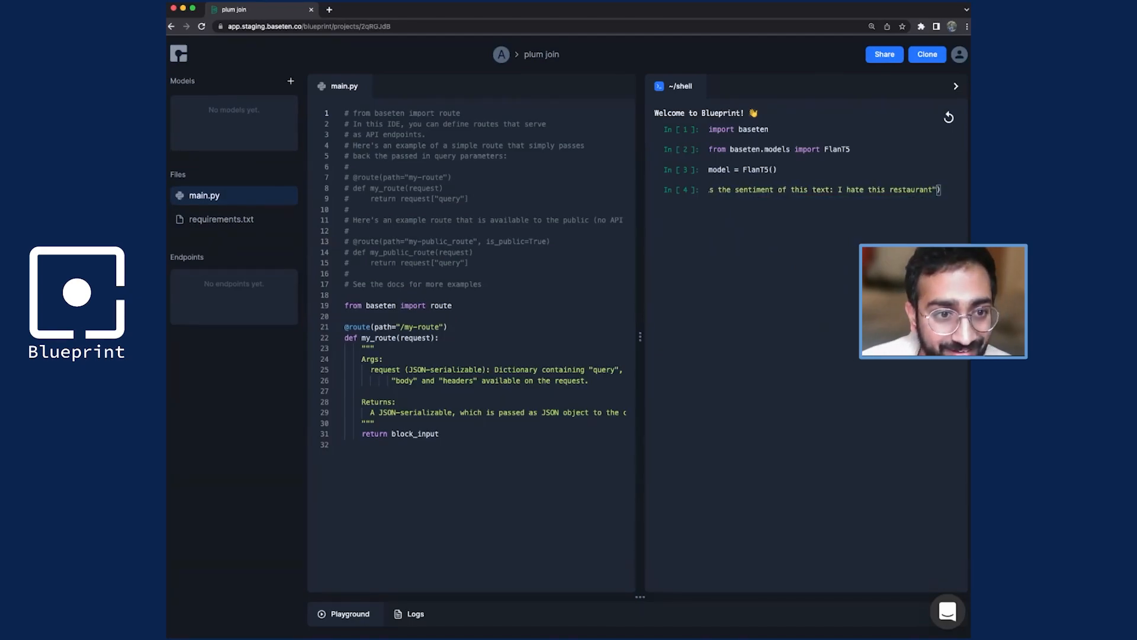
key(Enter)
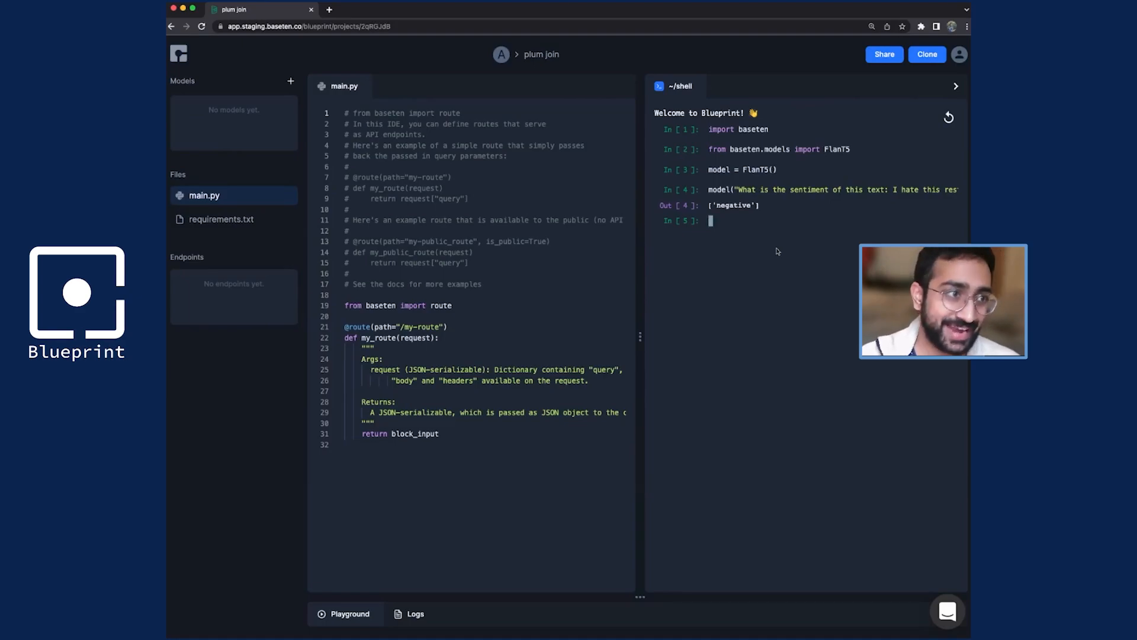
click(330, 9)
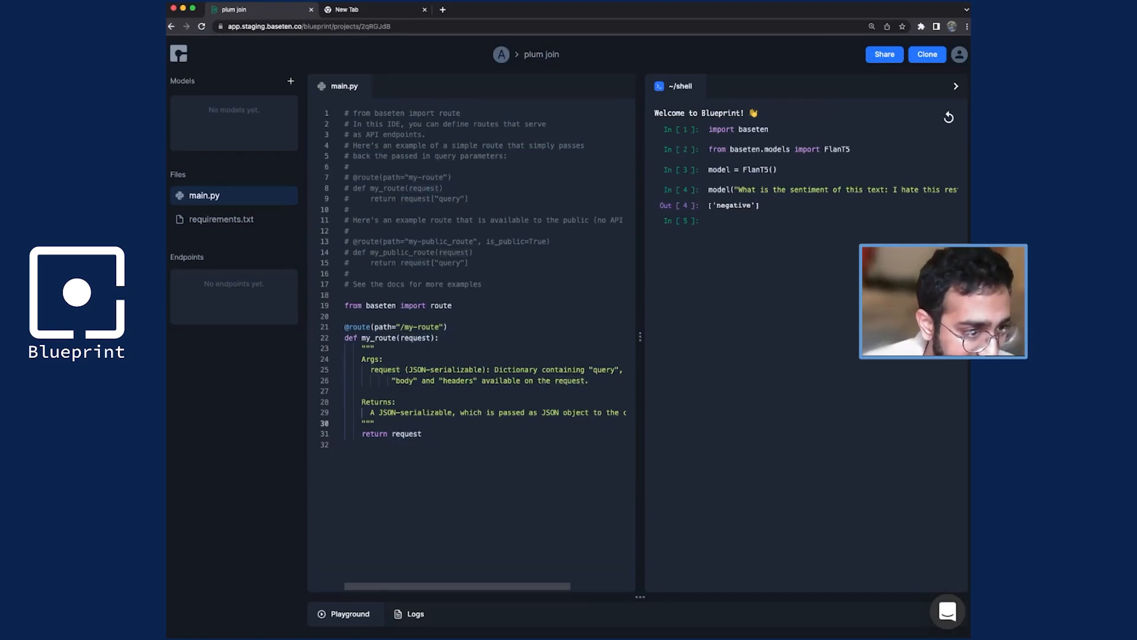
- Edit the my-route handler in main.py to read request fields and mark it public
text(request["qu"])
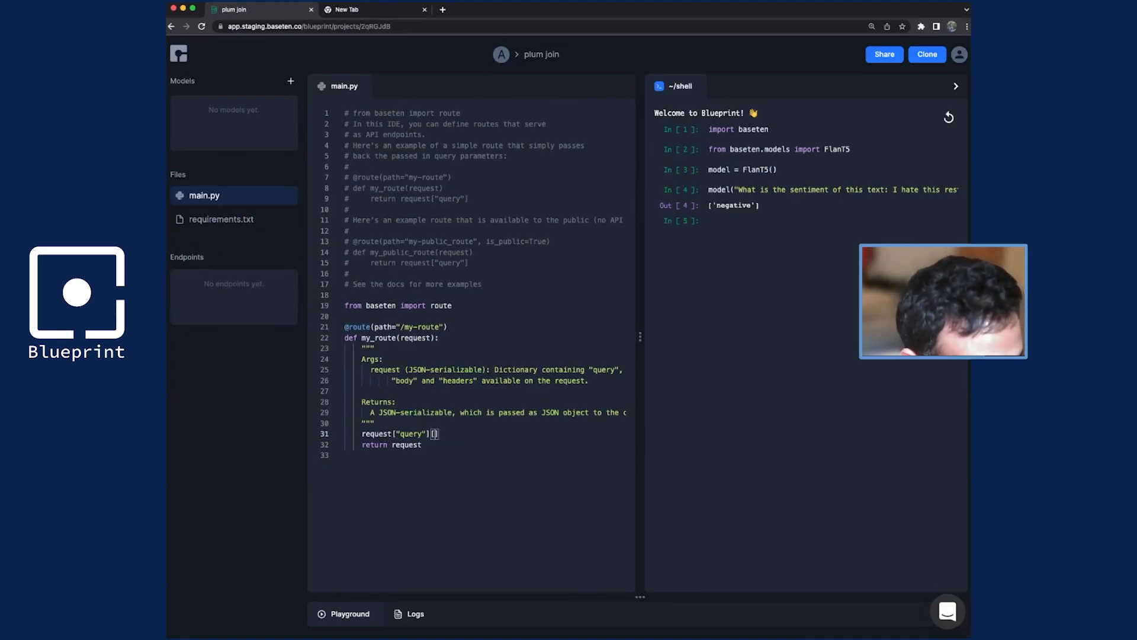
text("text")
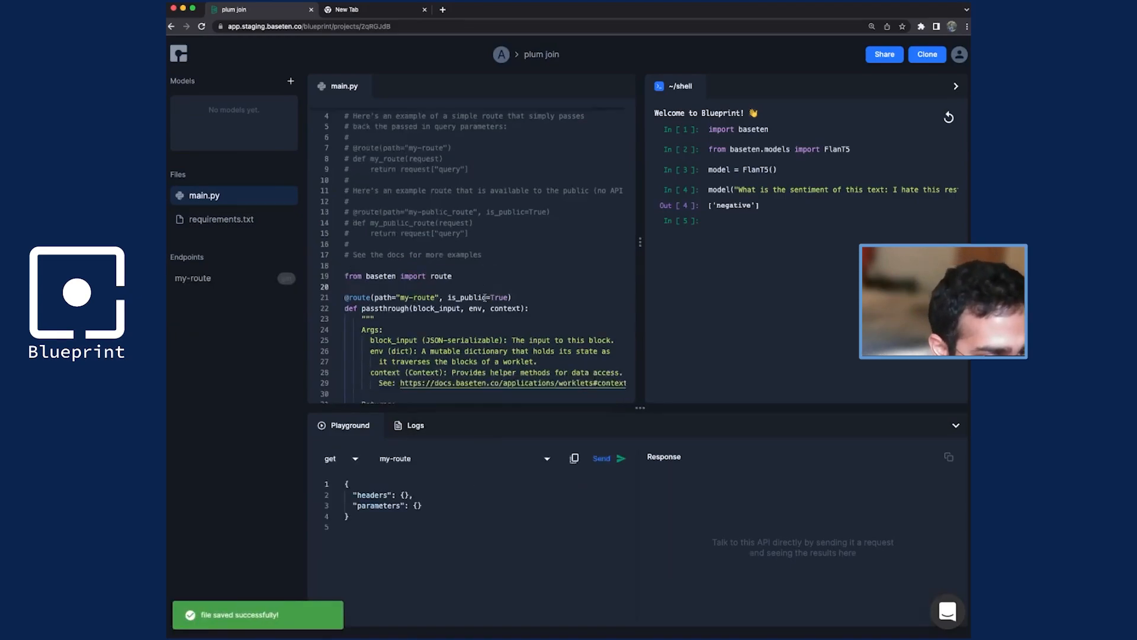
- Send the playground query 'I hate this restaurant' to my-route, which returns a NameError
scroll(down, 3)
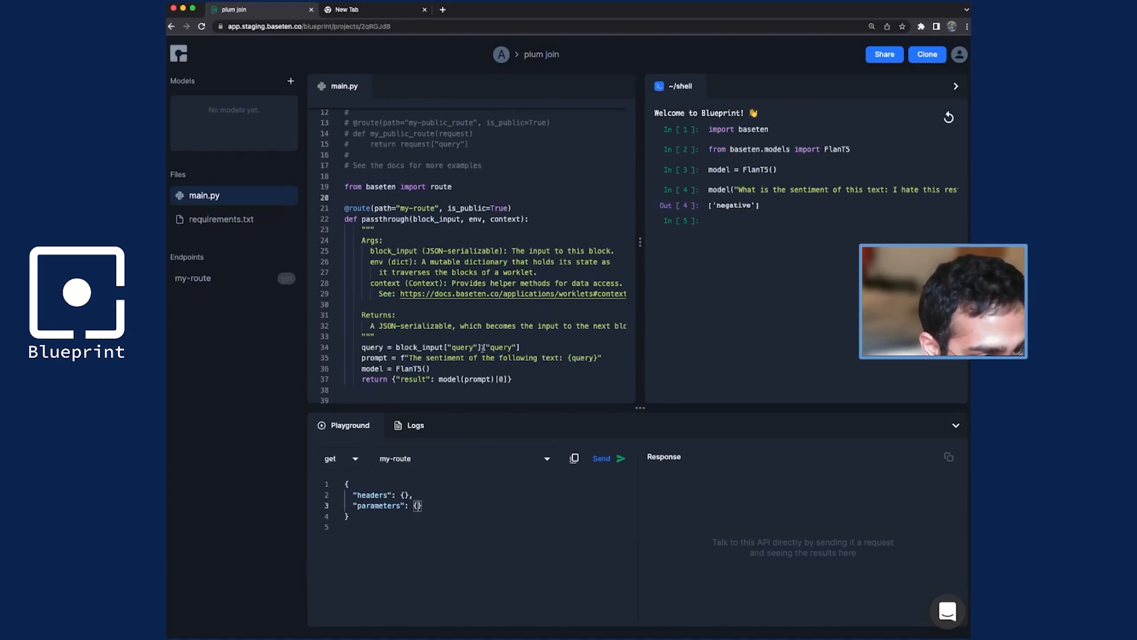
text("query": "I hate this restau)
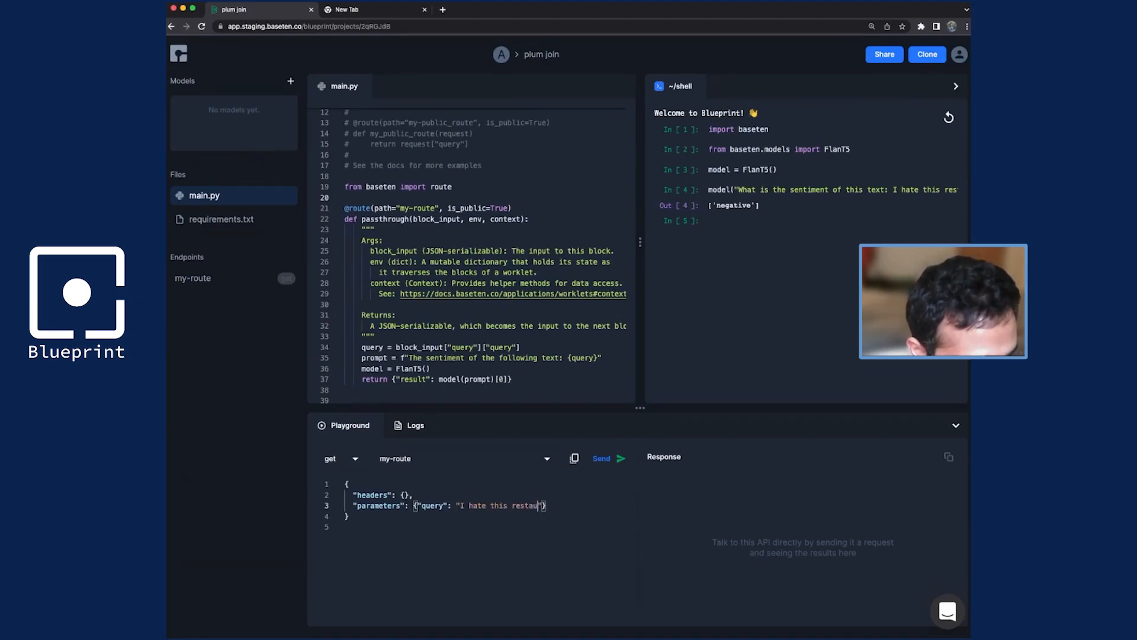
text(rant)
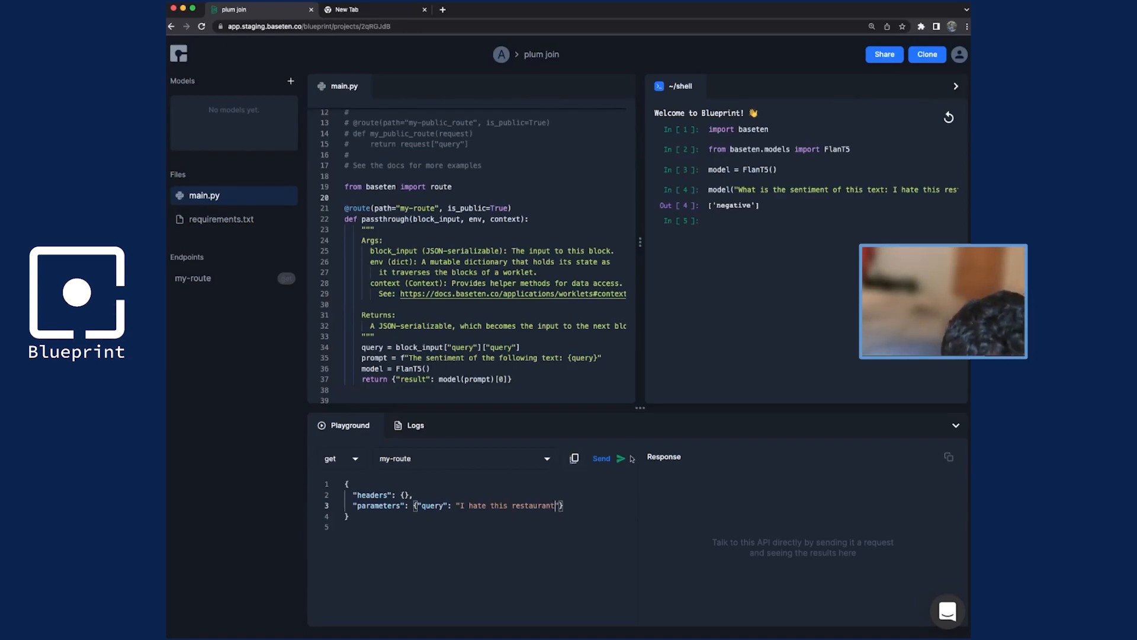
click(601, 457)
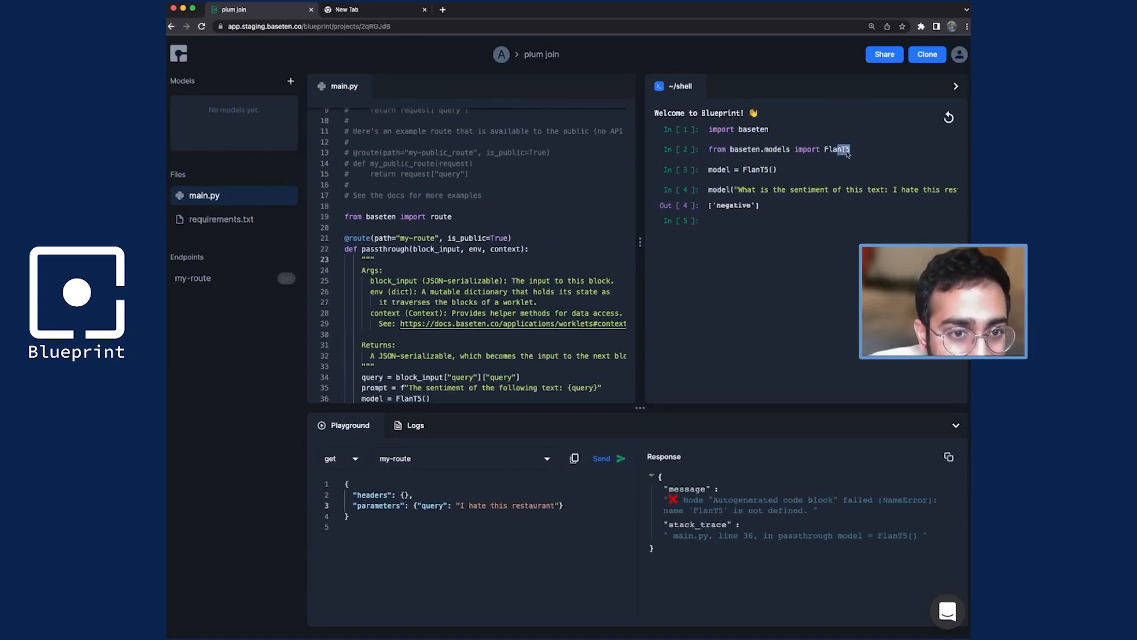
- Add 'from baseten.models import FlanT5' to main.py and rename the route to sentiment-analysis
text(from baseten.models import FlanT5)
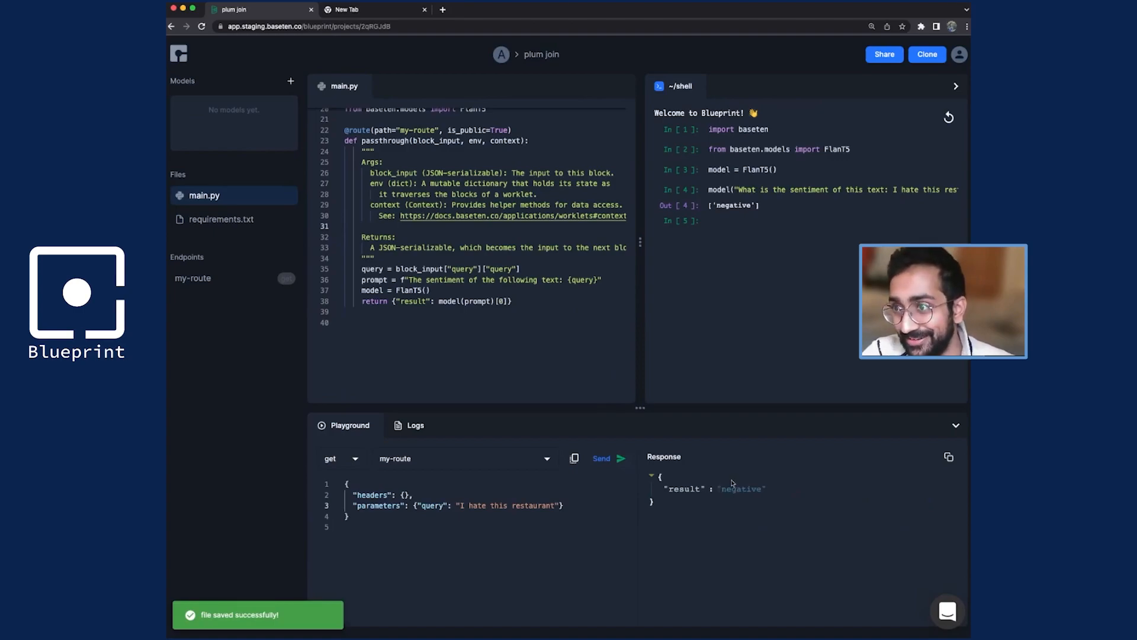
scroll(up, 3)
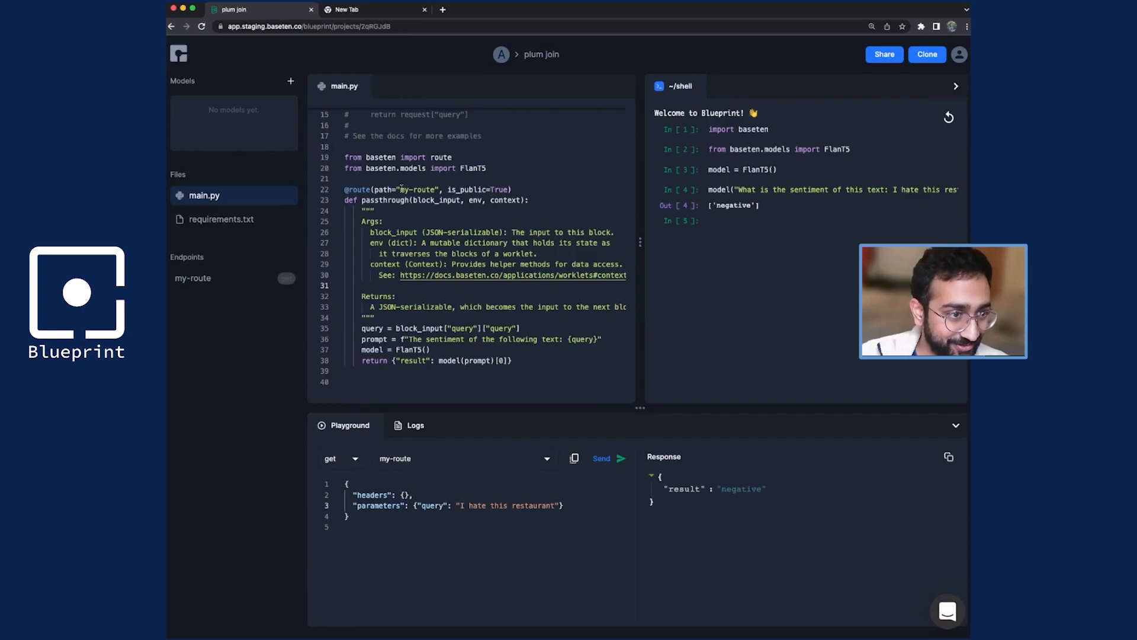
text(sentiment-analysis)
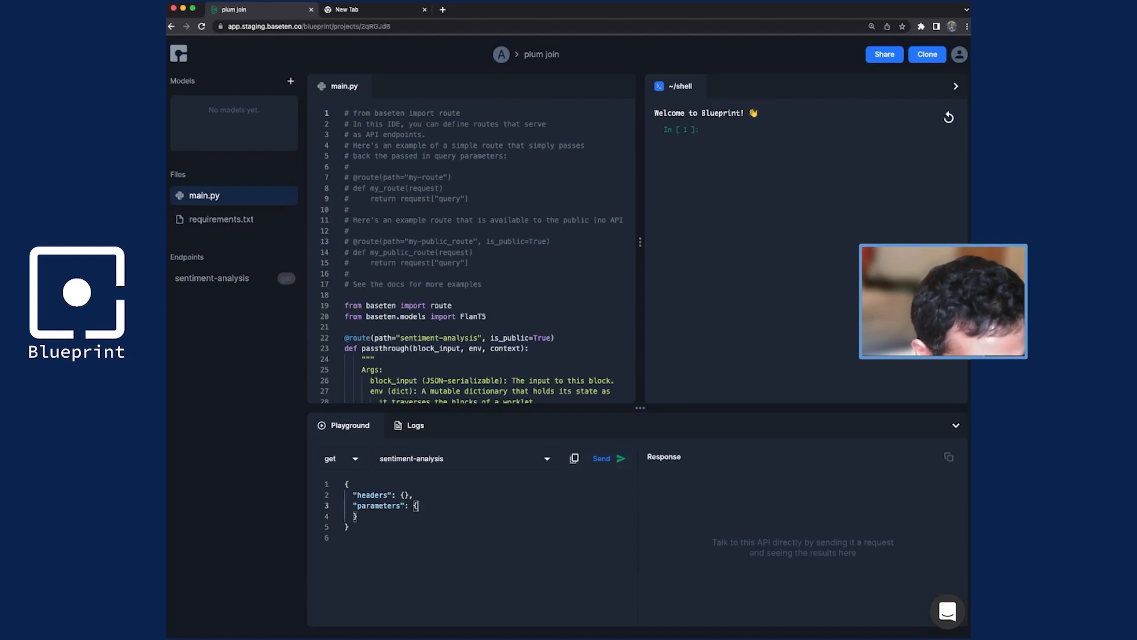
- Test sentiment-analysis with 'I love this restaurant', getting 'positive', and copy its cURL command
text("query":)
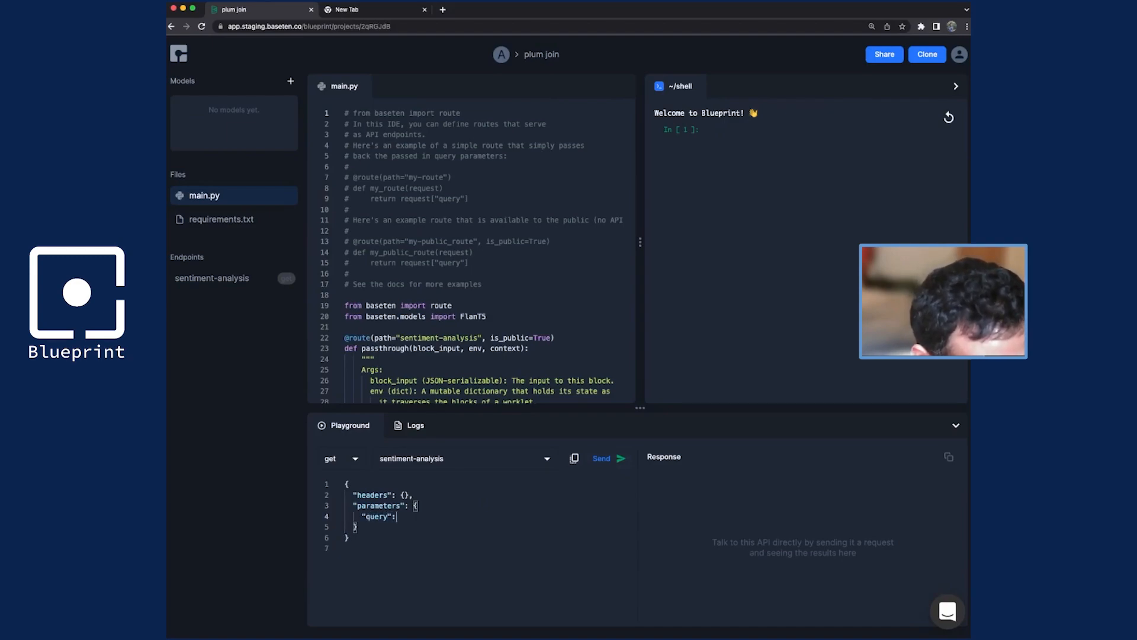
text("I love ")
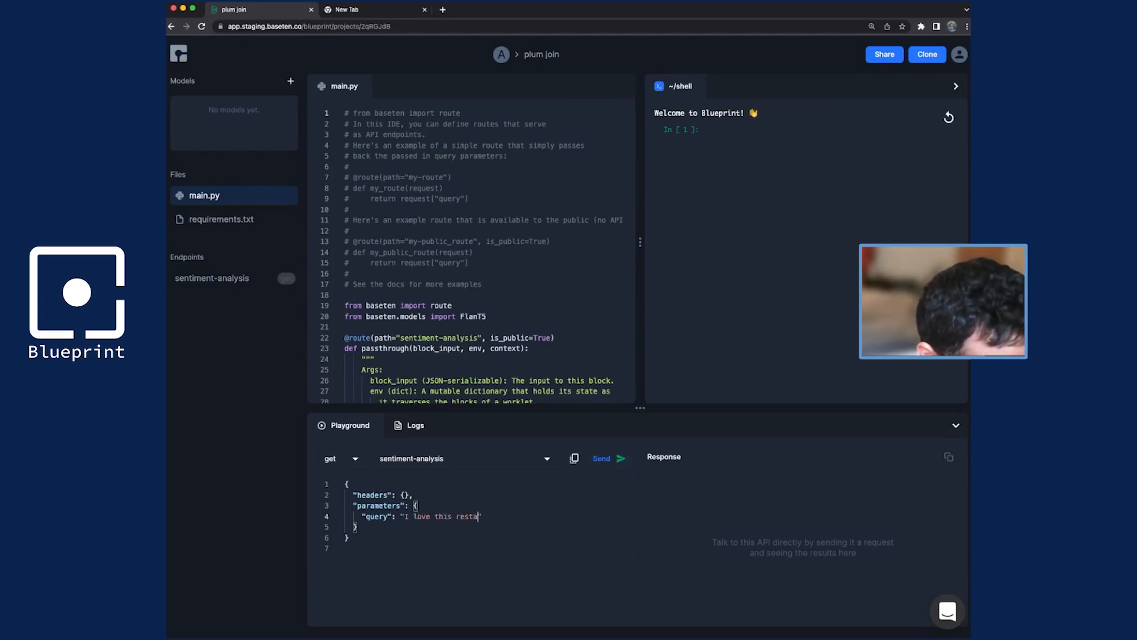
text(urant)
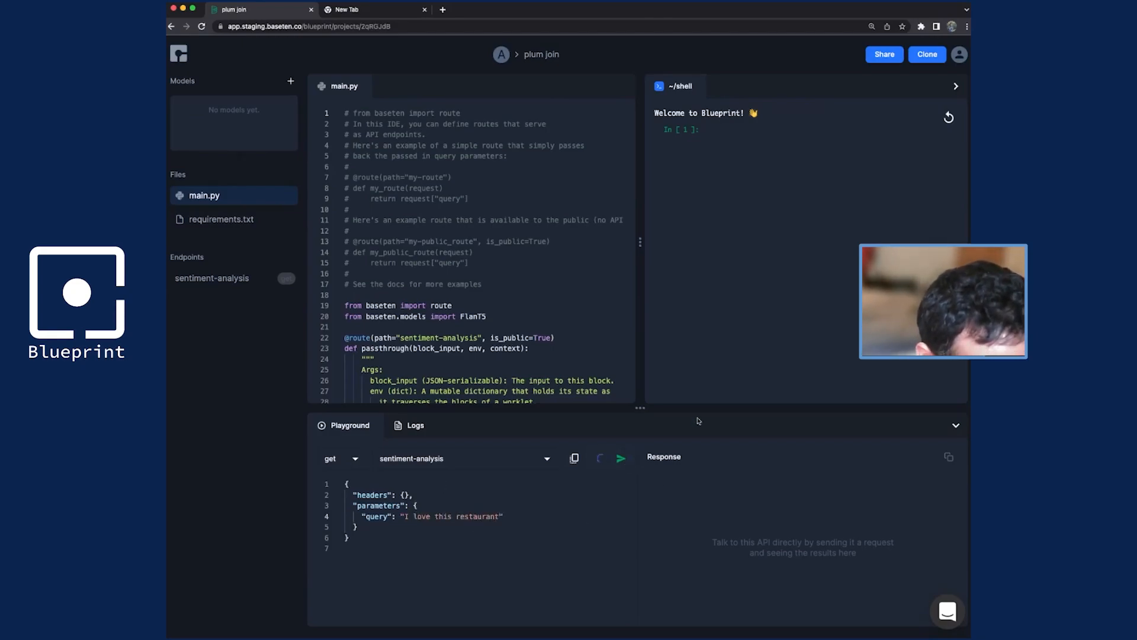
click(621, 458)
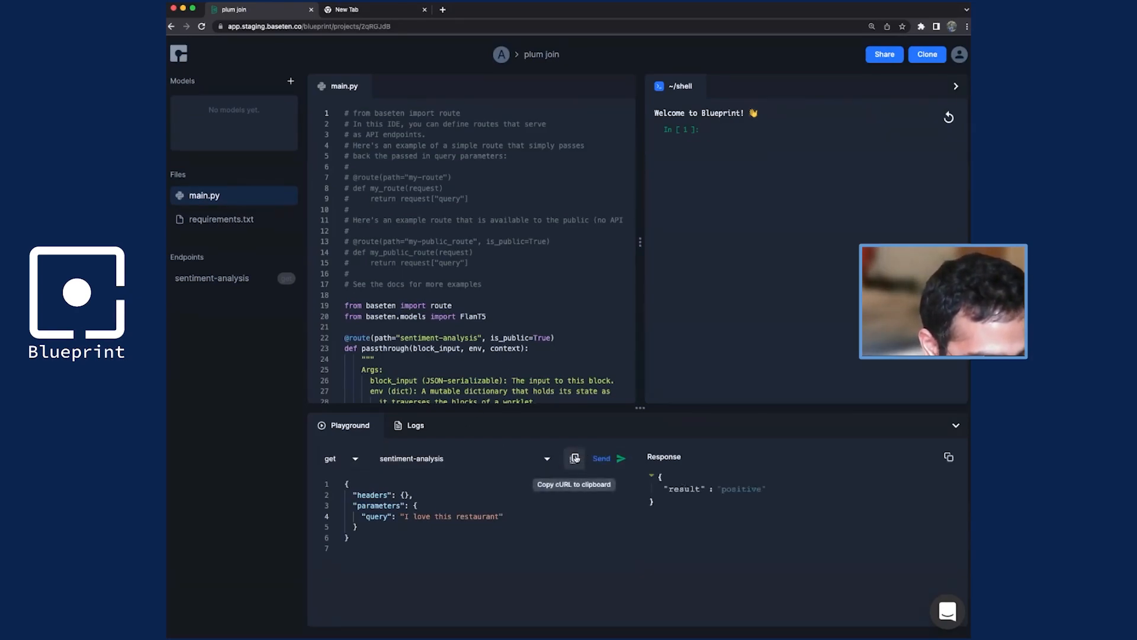
click(573, 458)
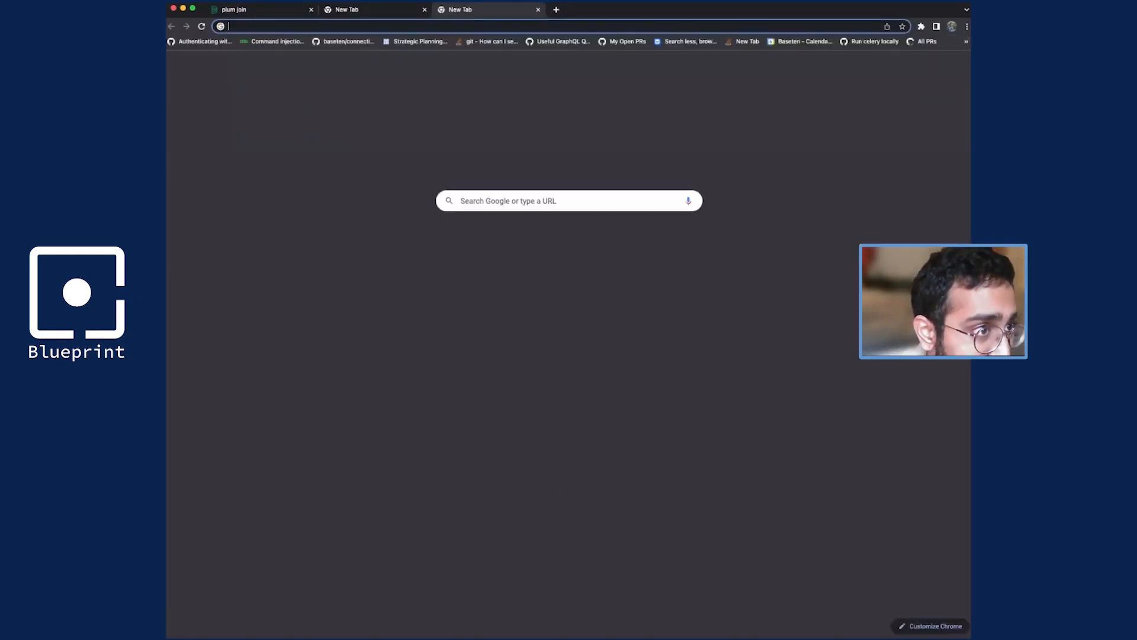
- Load the sentiment-analysis URL in Chrome for 'i love this restaurant' and the soggy fries query
text(curl 'https://app.staging.baseten.co/routes_internal/2qRGJdB/sentiment-analysis?query=I+love+this+restaurant' -X GET)
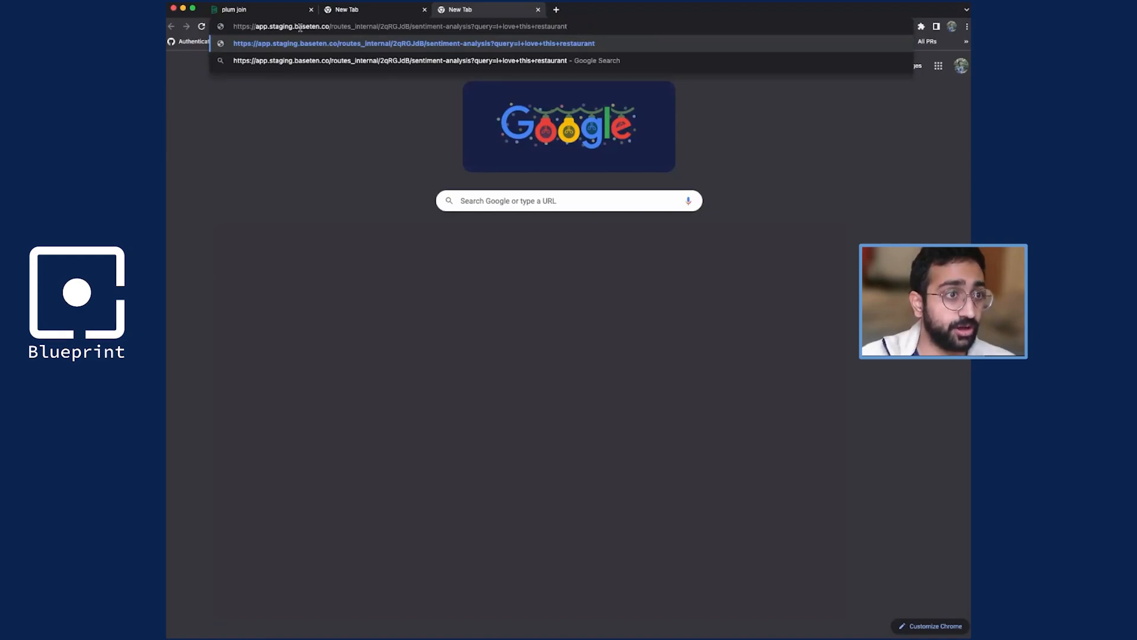
key(Enter)
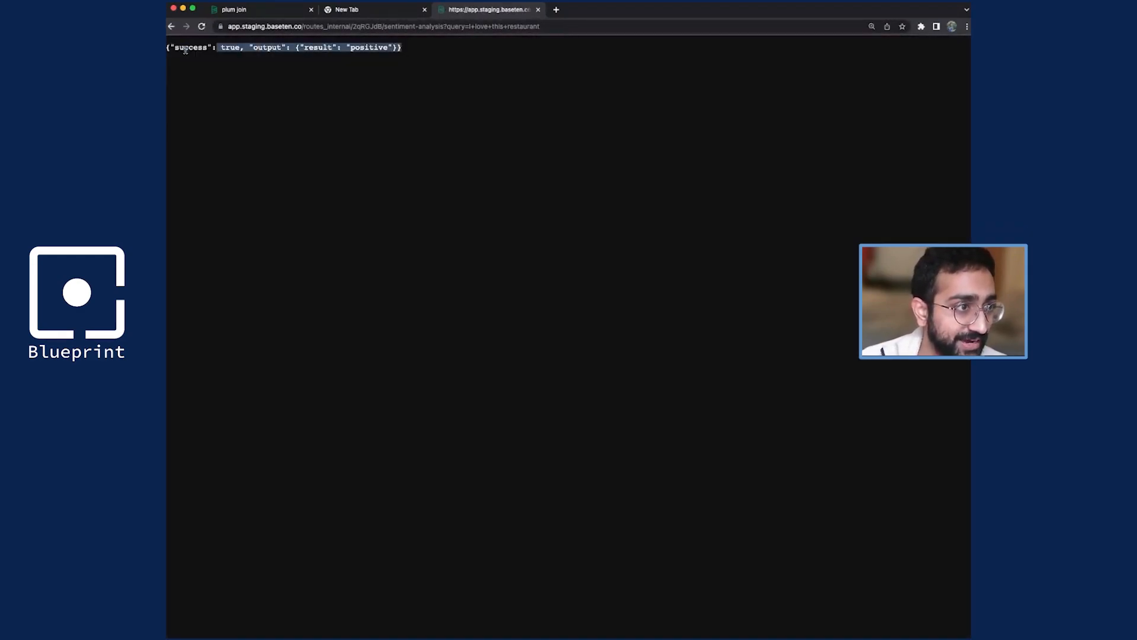
click(544, 26)
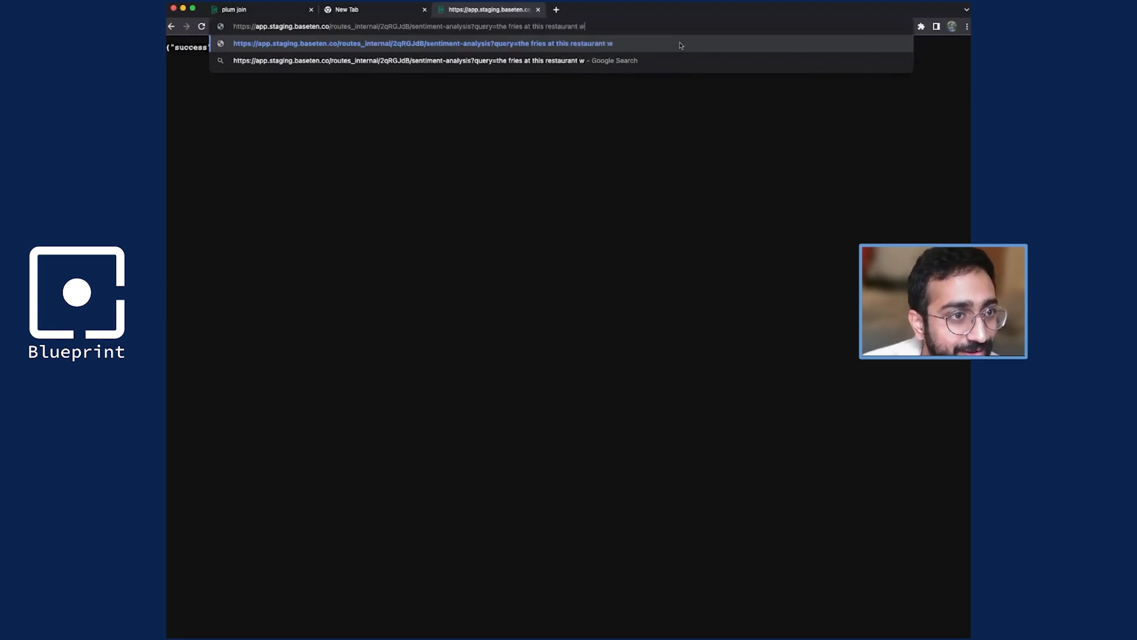
key(Enter)
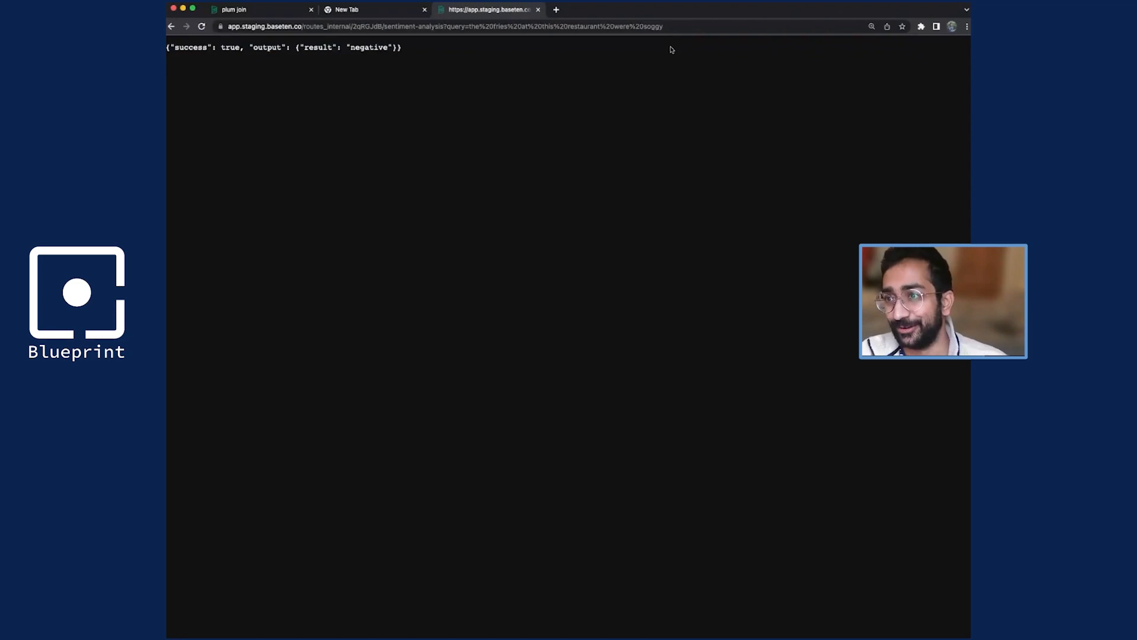
click(252, 10)
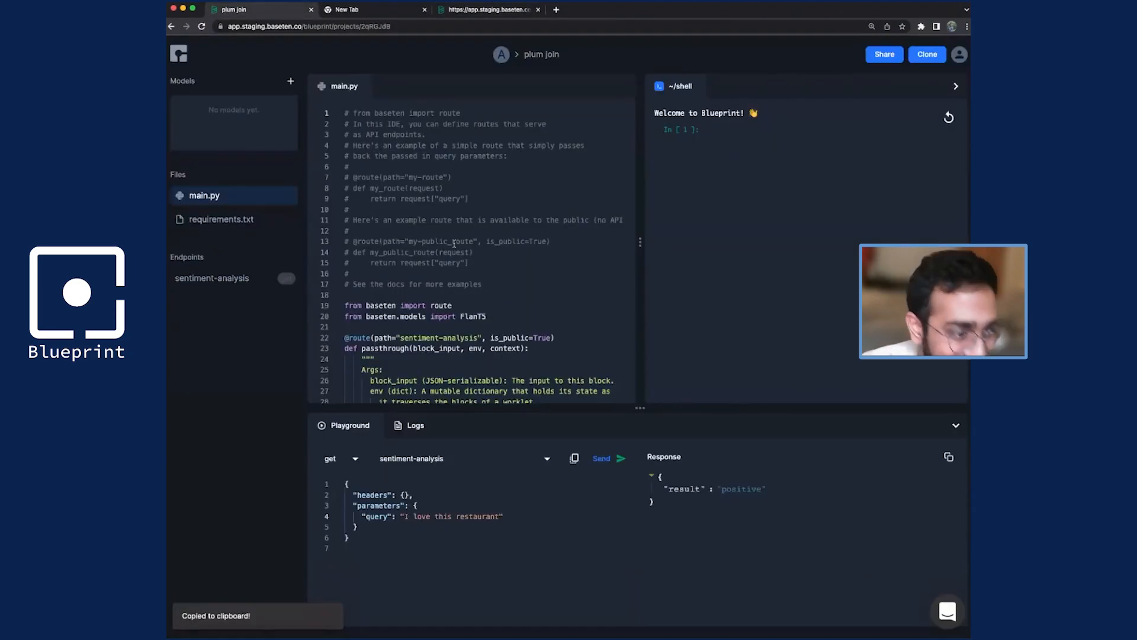
scroll(down, 3)
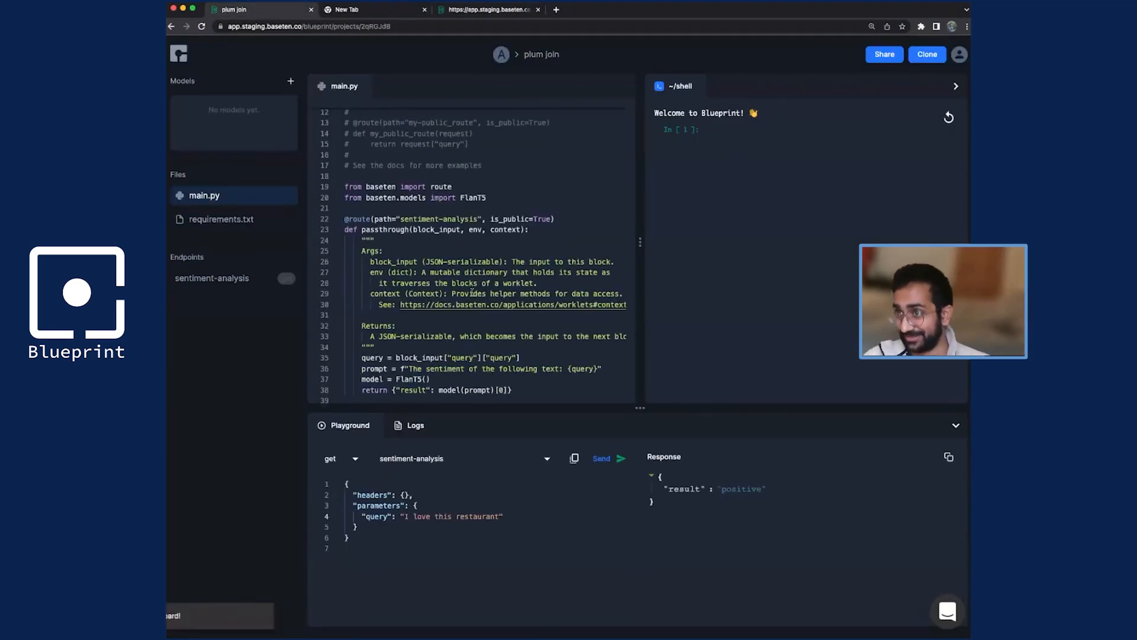